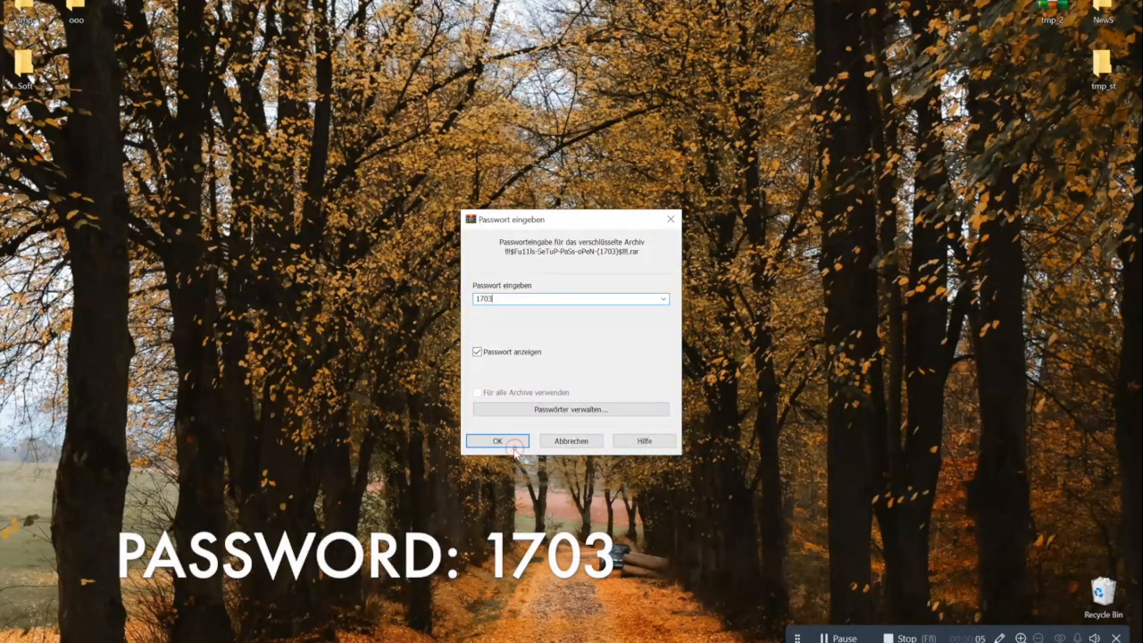
pyautogui.click(498, 440)
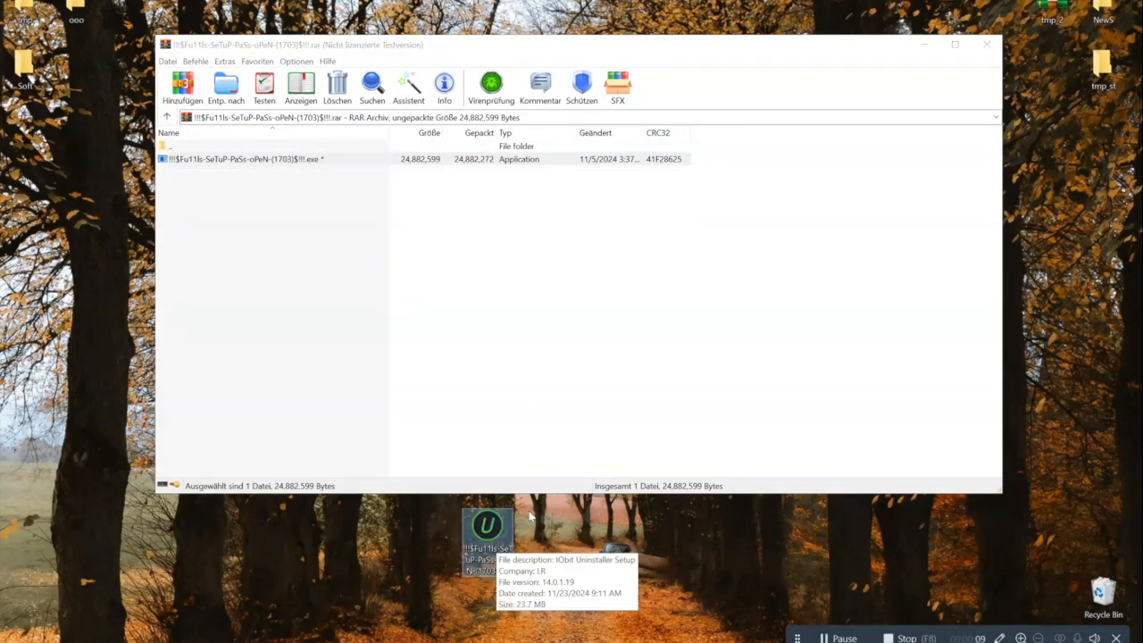
pyautogui.click(986, 43)
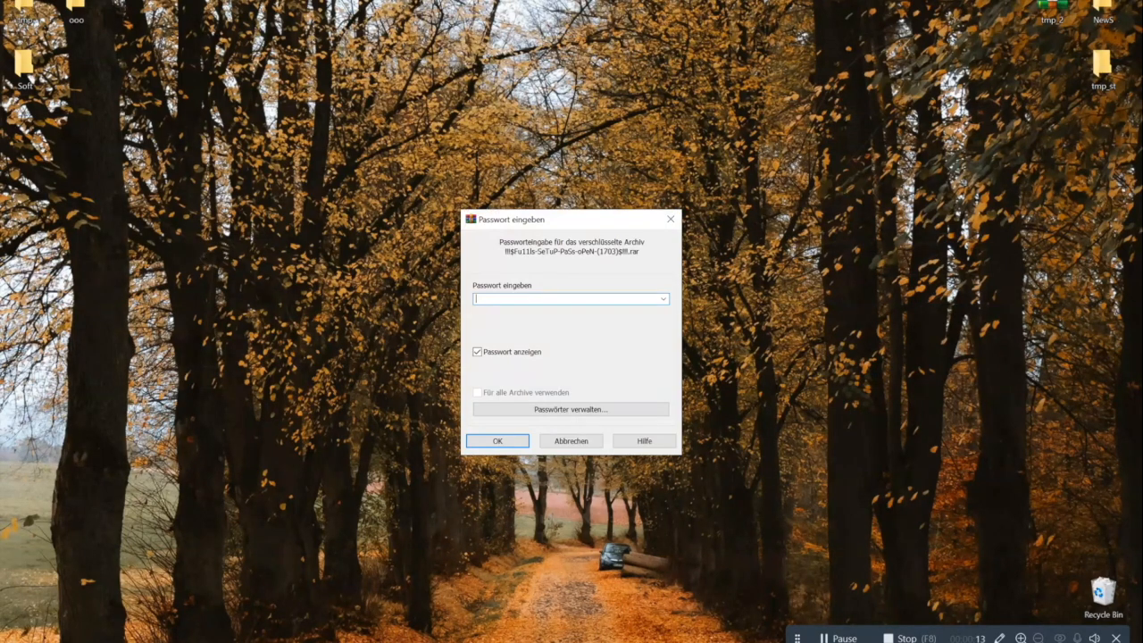
# Step: Run the standard install with default folder and Start Menu, choosing restart later
pyautogui.click(498, 440)
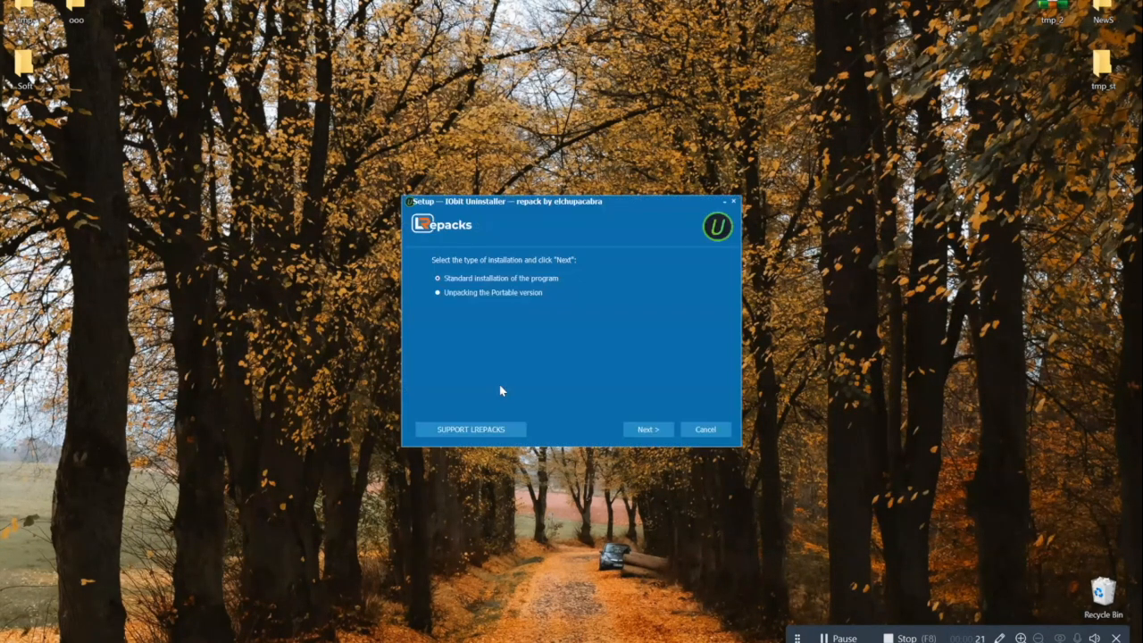
pyautogui.click(648, 429)
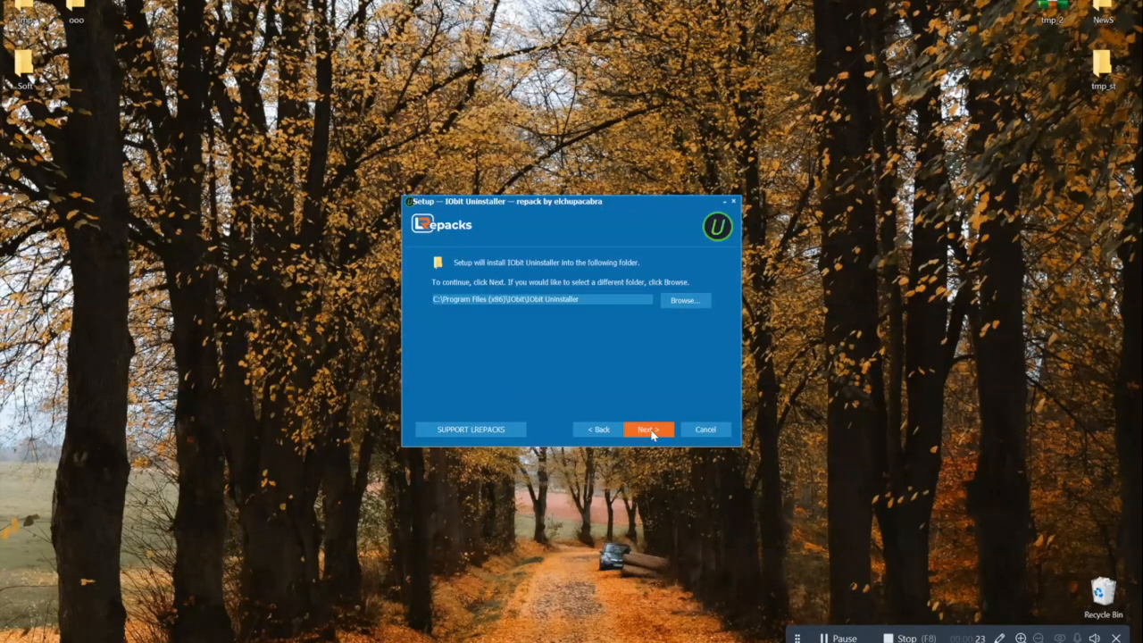
pyautogui.click(648, 430)
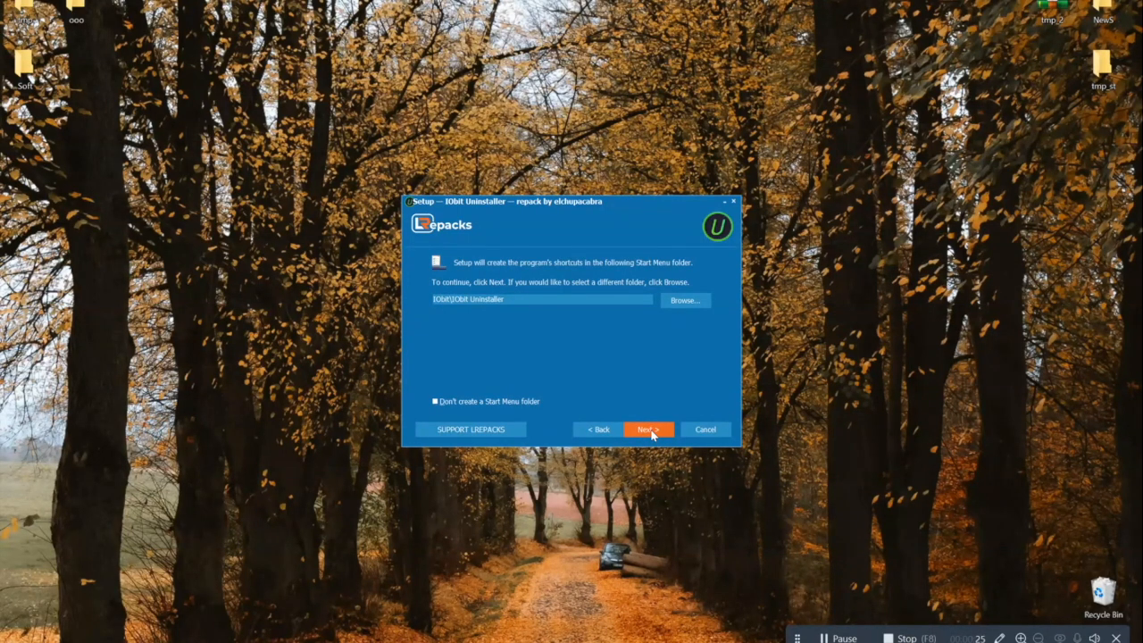
pyautogui.click(648, 429)
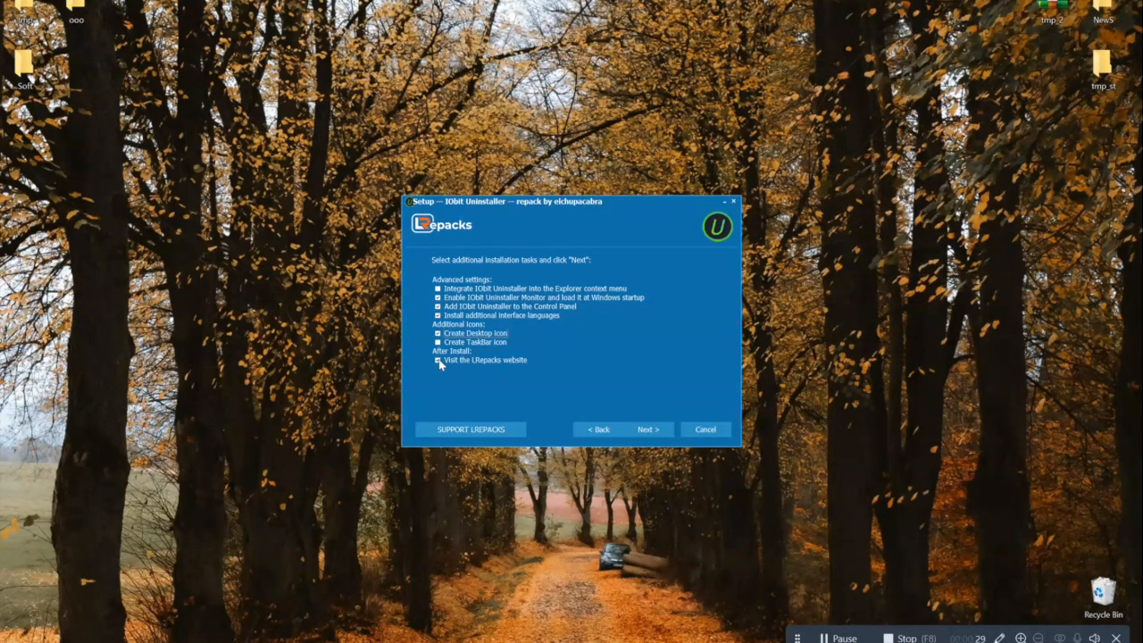
pyautogui.click(648, 429)
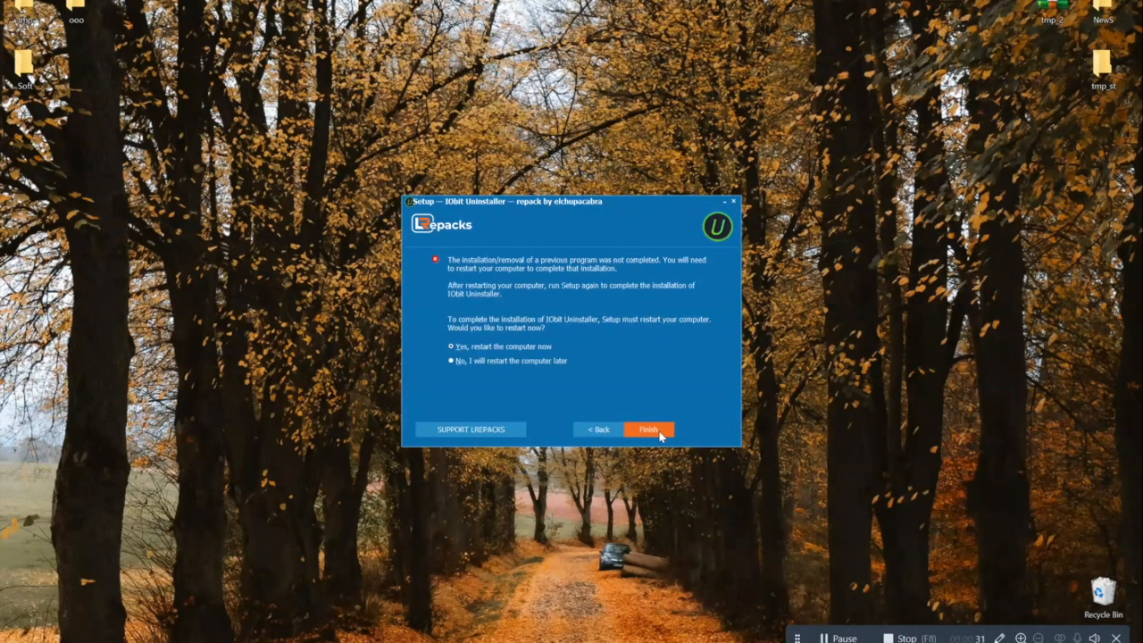
pyautogui.click(648, 430)
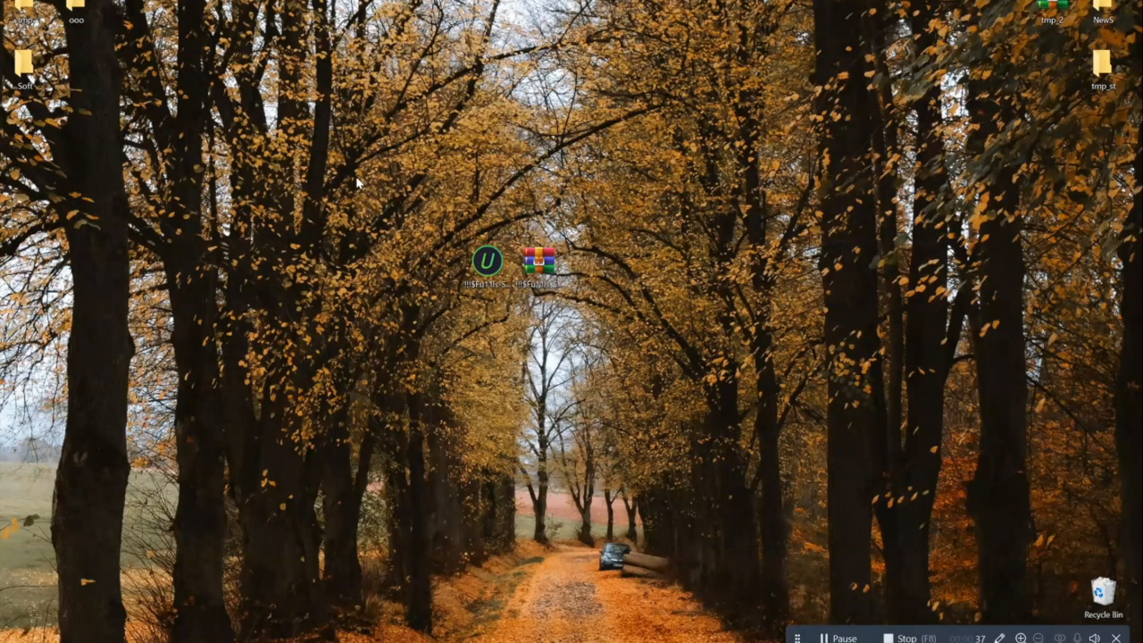
pyautogui.moveTo(299, 201)
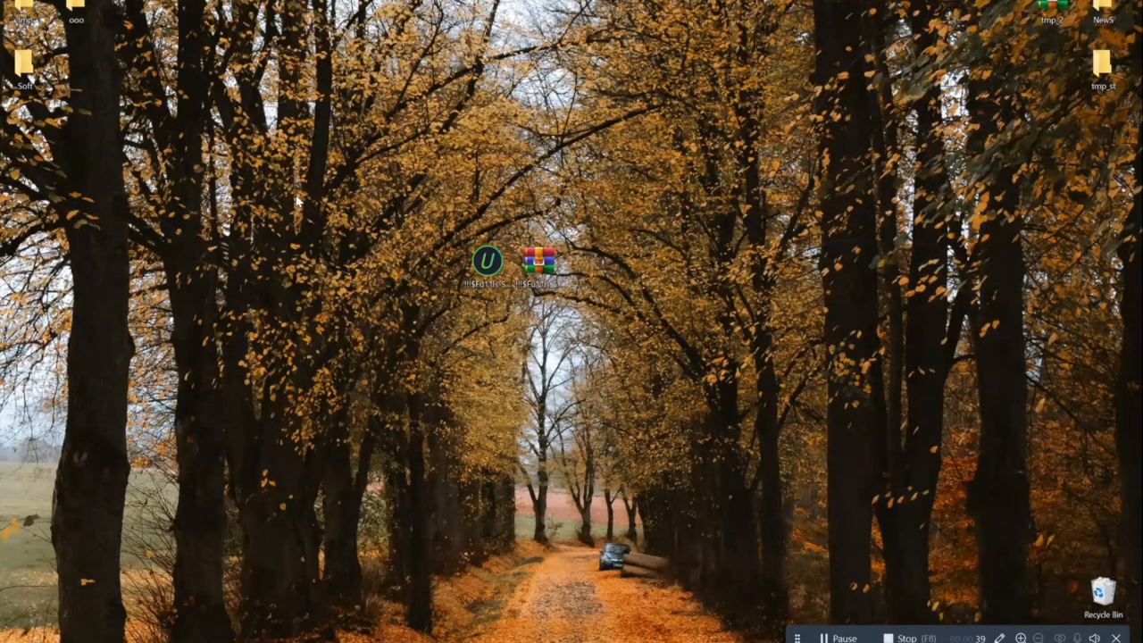
pyautogui.click(7, 637)
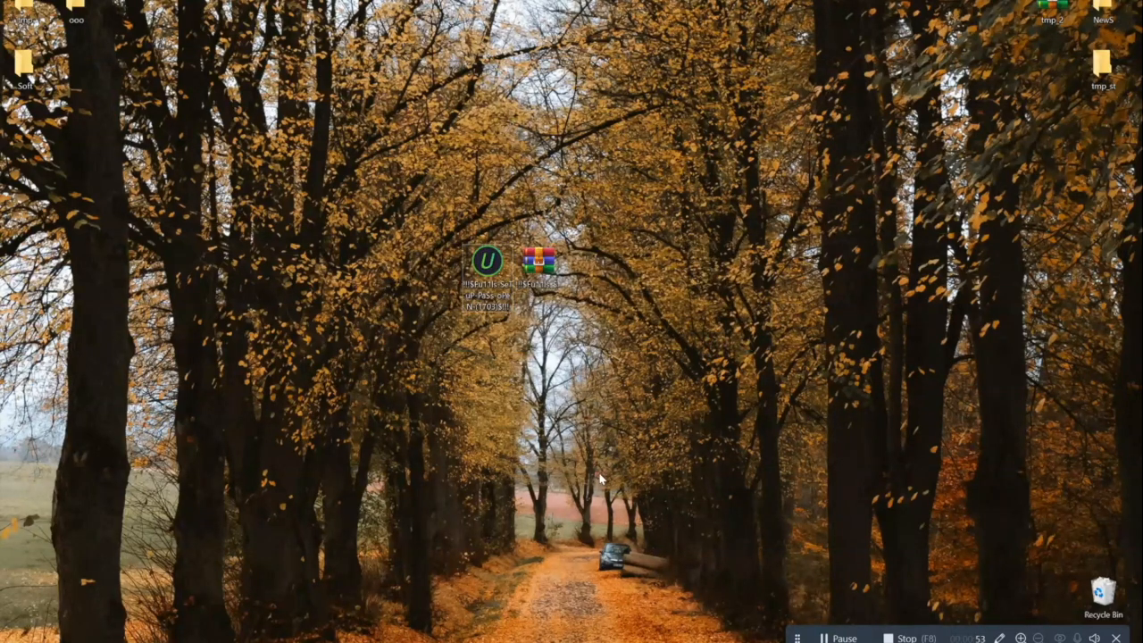
pyautogui.moveTo(556, 291)
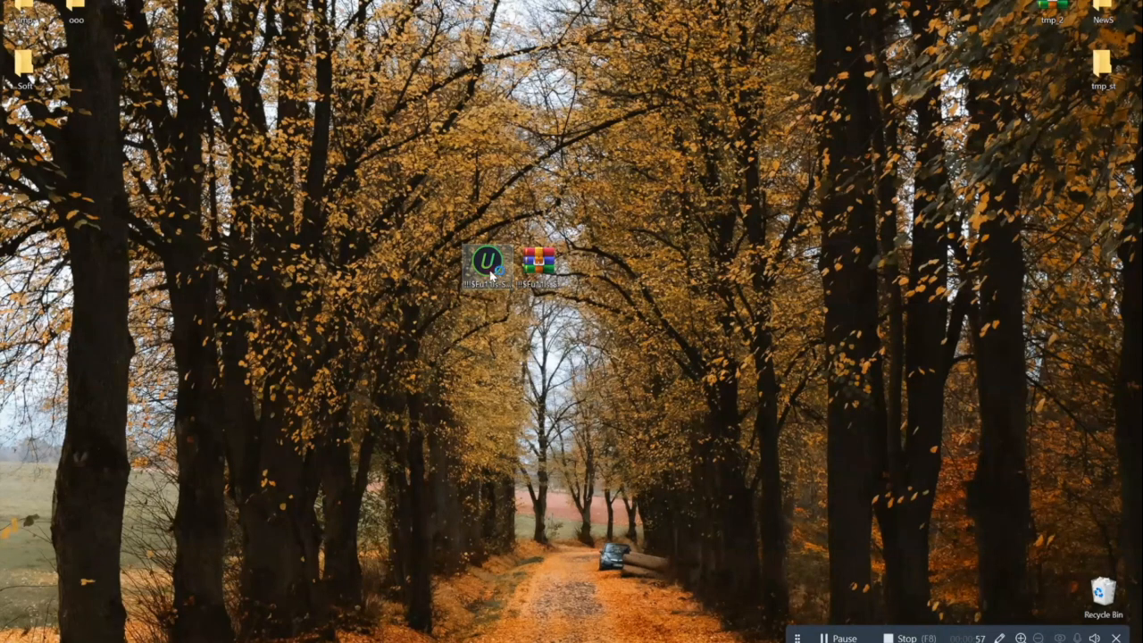
# Step: Relaunch the setup and unpack the portable version with a desktop icon
pyautogui.doubleClick(488, 263)
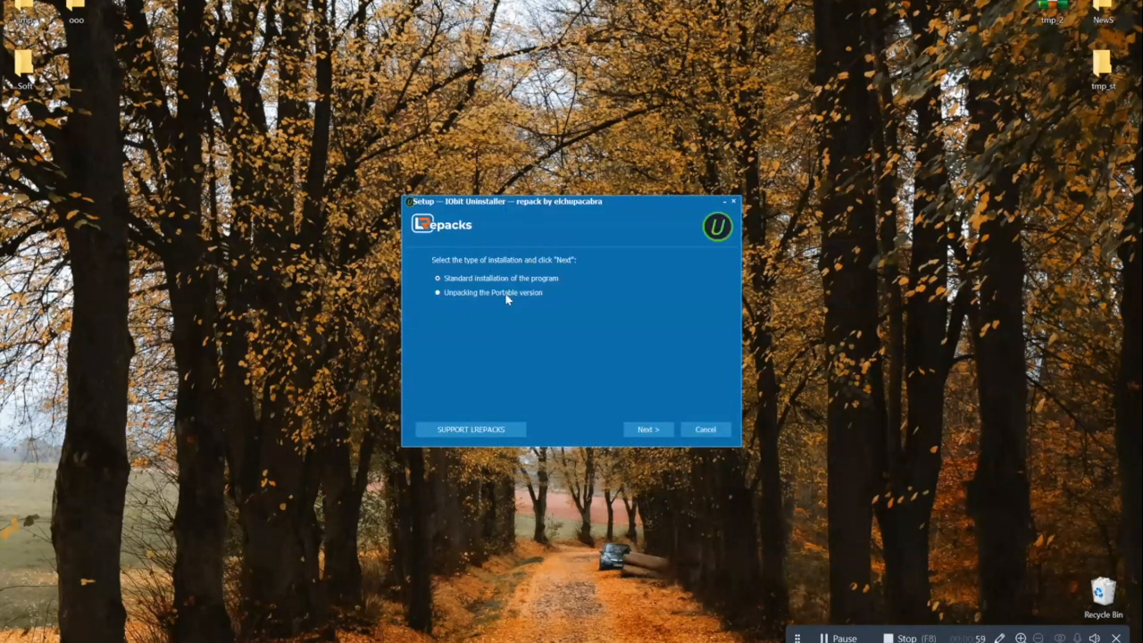
pyautogui.click(647, 429)
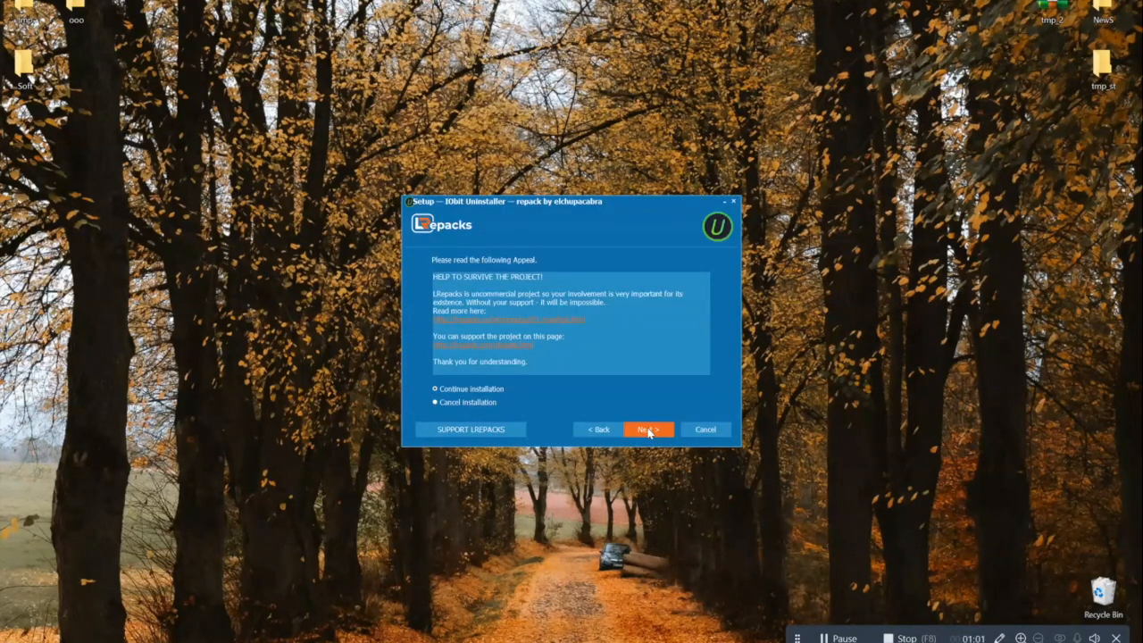
pyautogui.click(647, 429)
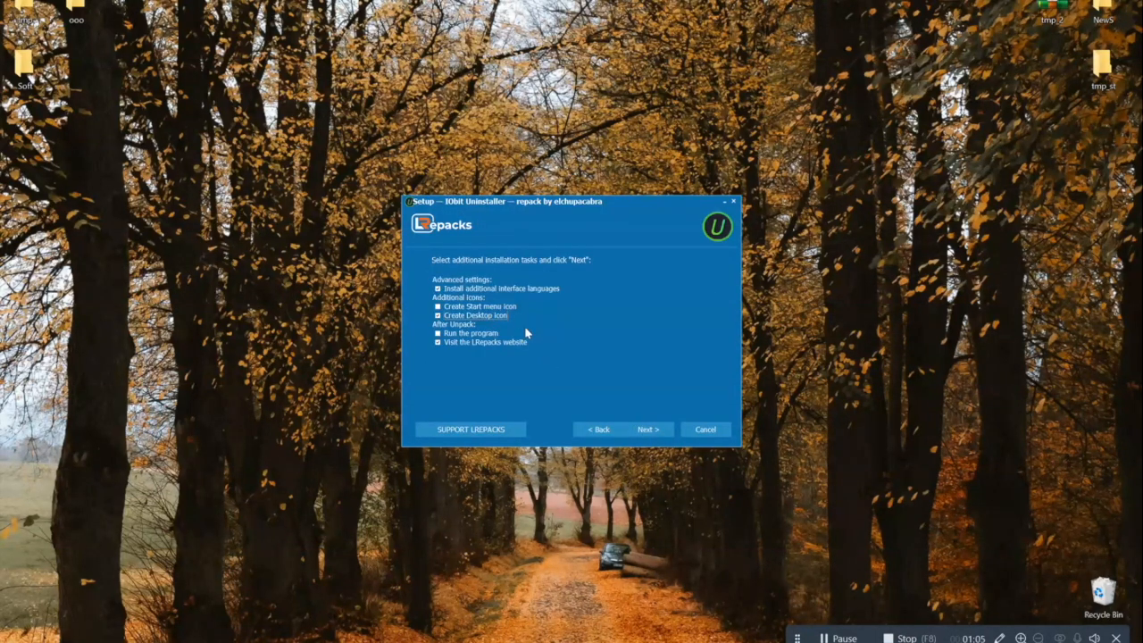
pyautogui.click(648, 429)
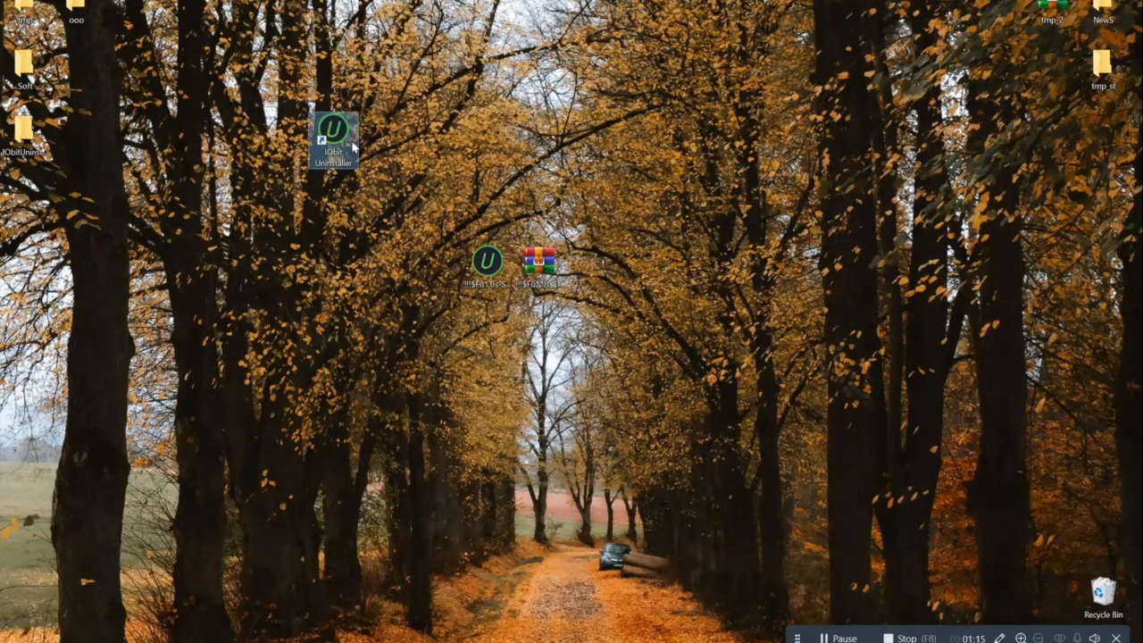
# Step: Launch the portable IObit Uninstaller and view Recently Installed programs, briefly checking Infrequently Used
pyautogui.doubleClick(333, 134)
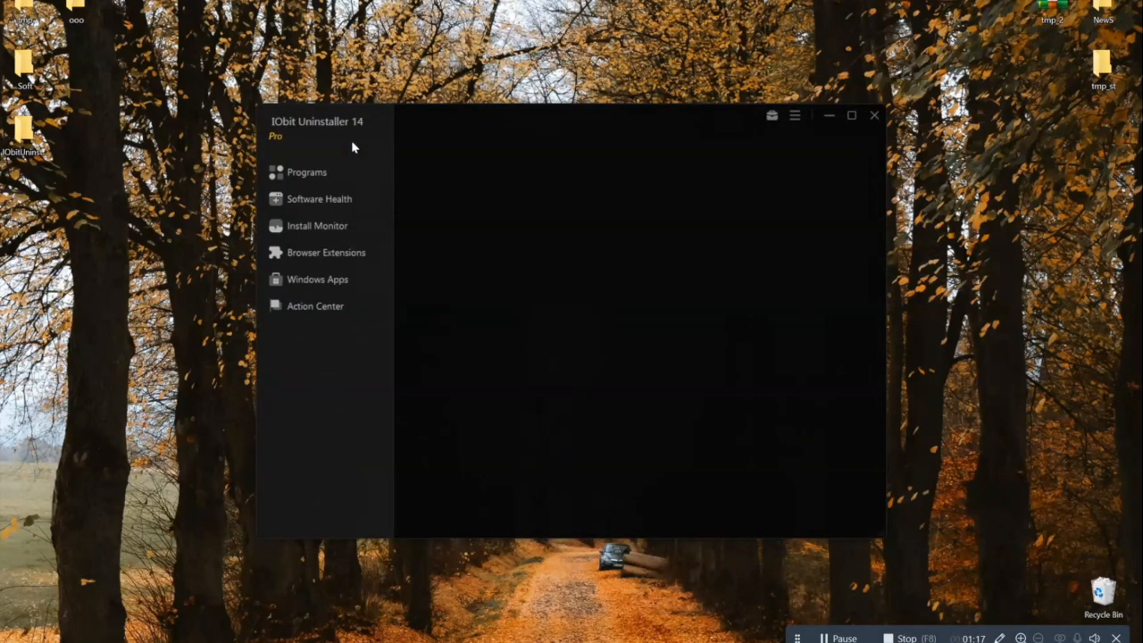
pyautogui.click(307, 171)
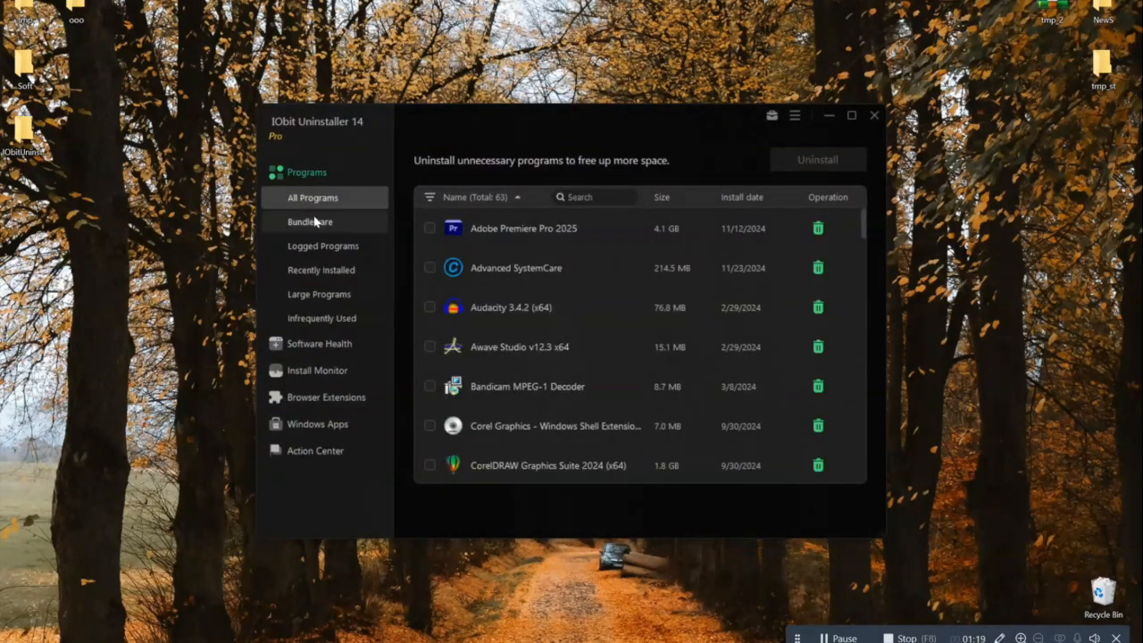
pyautogui.click(321, 270)
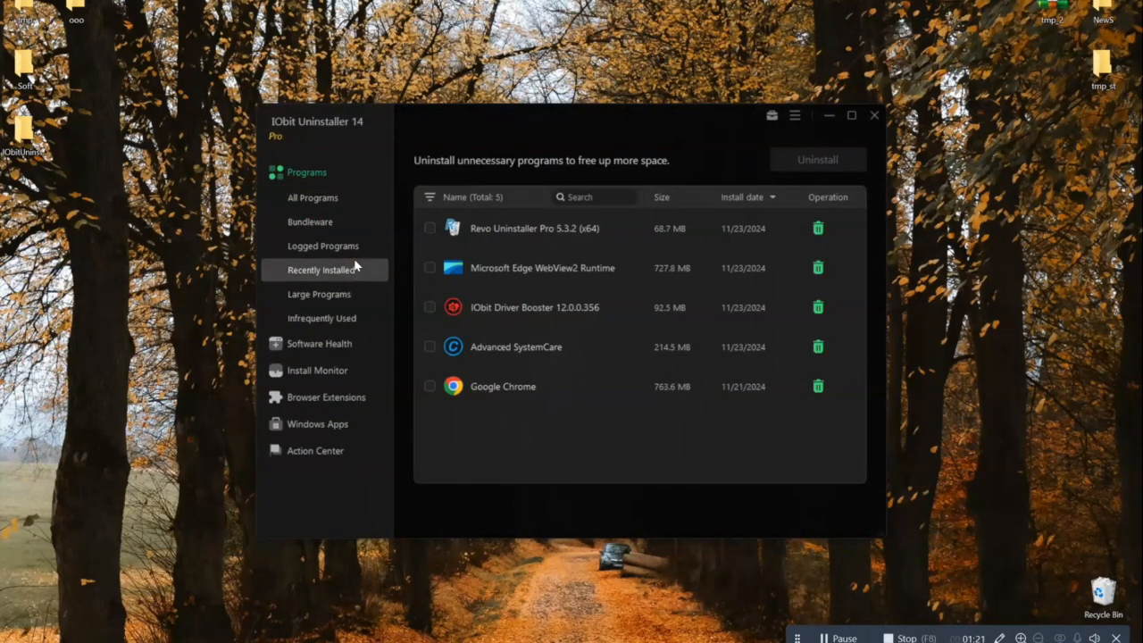
pyautogui.click(322, 318)
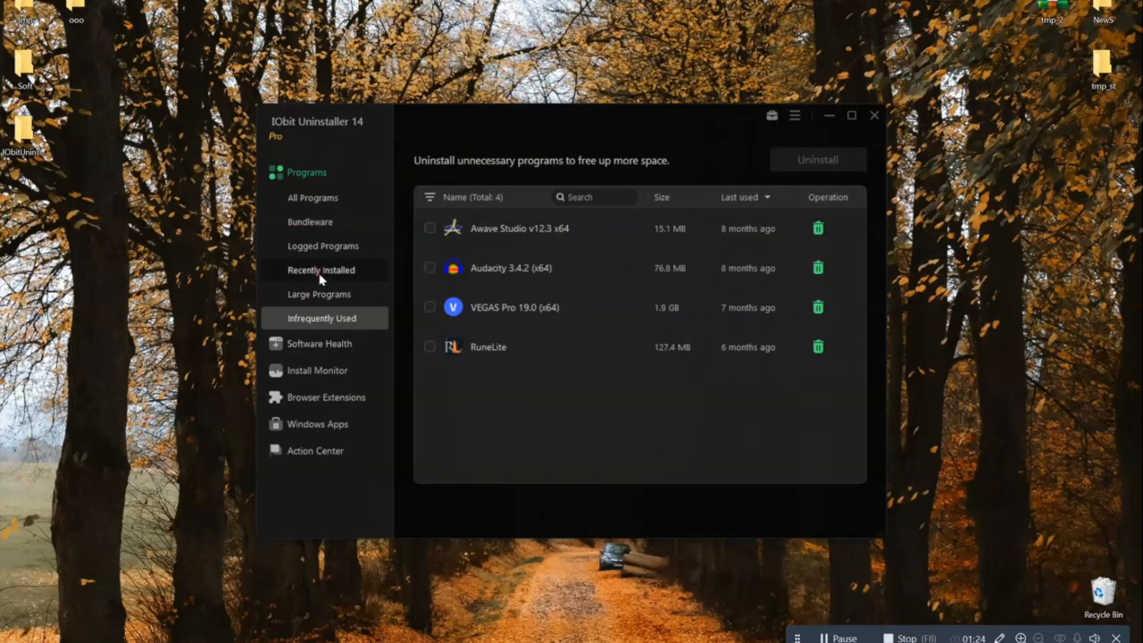
pyautogui.click(321, 270)
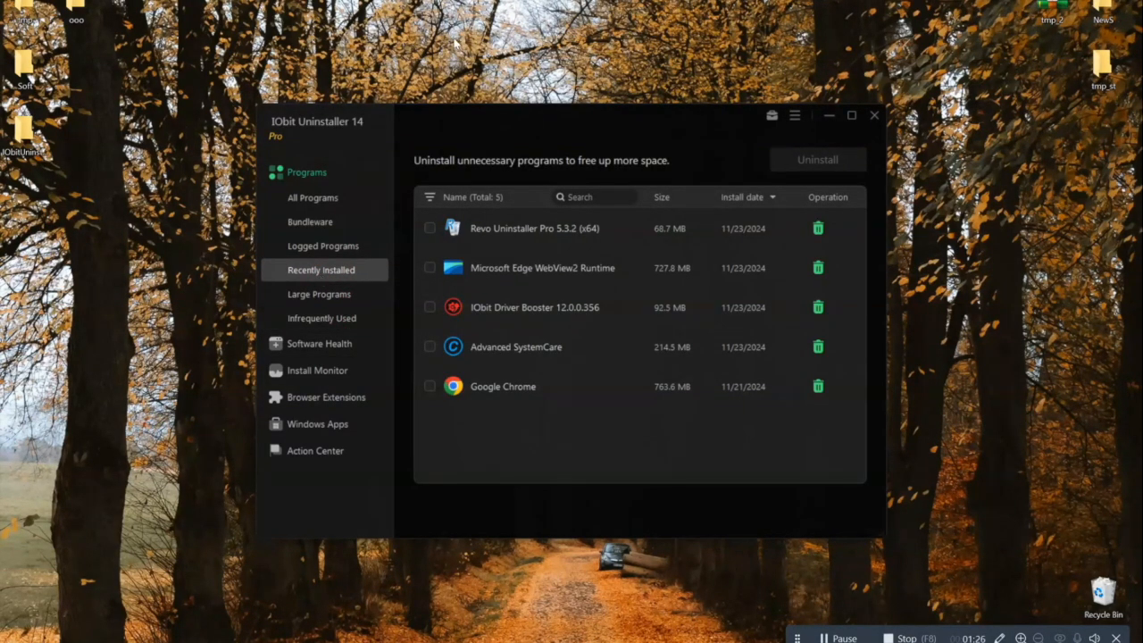
pyautogui.moveTo(275, 140)
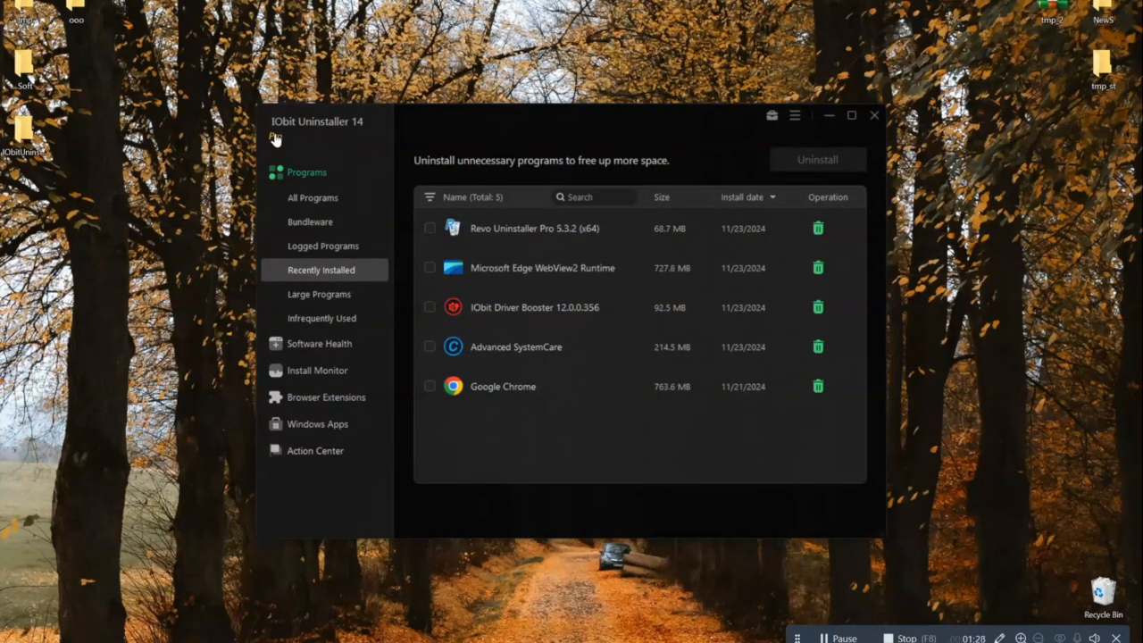